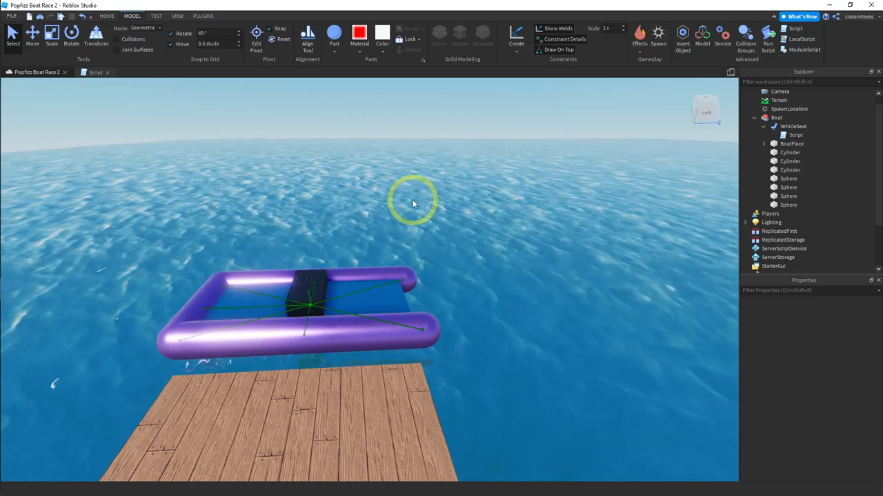
mouse_move(342, 180)
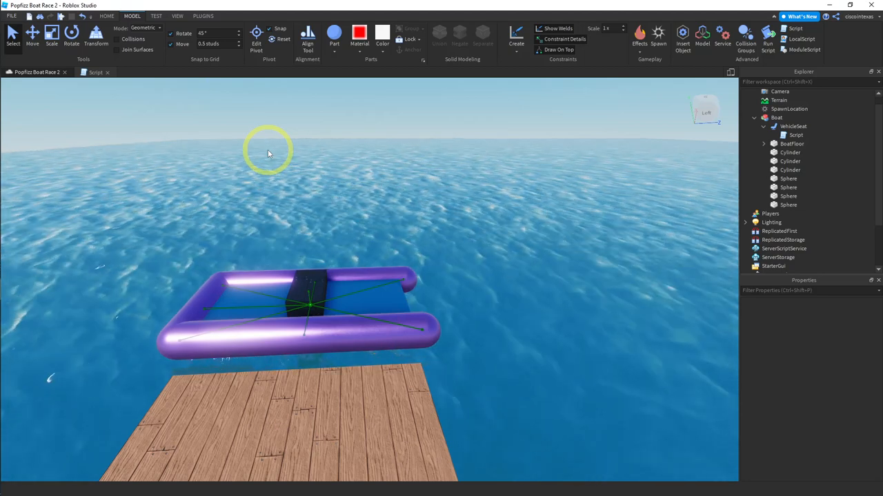
- Insert a new cylinder part into the workspace above the water beside the boat
left_click(334, 33)
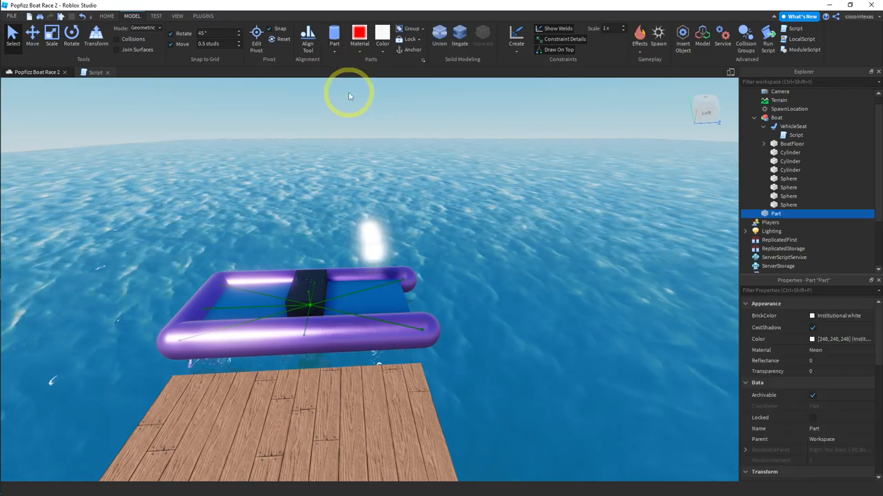
- Make the new cylinder Metal with the Fossil grey colour
left_click(359, 34)
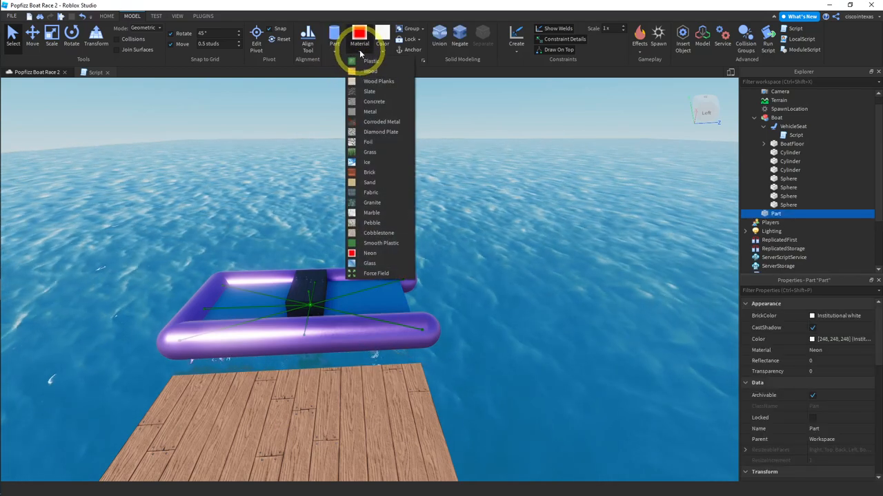
left_click(371, 111)
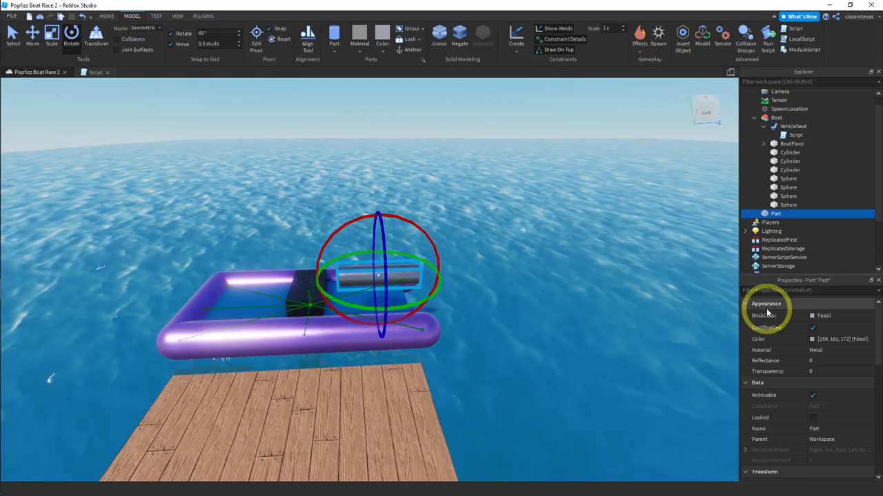
- Rename the cylinder to Engine and set its Size to 3, 2, 2
left_click(775, 213)
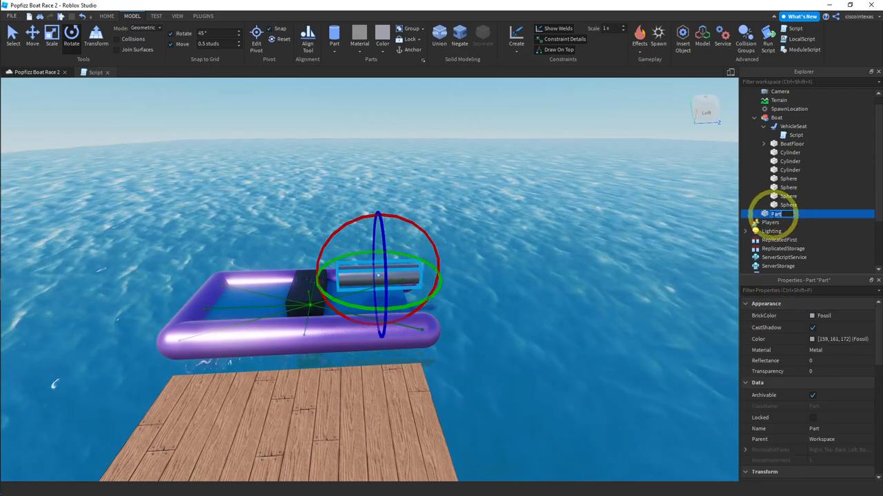
type("En")
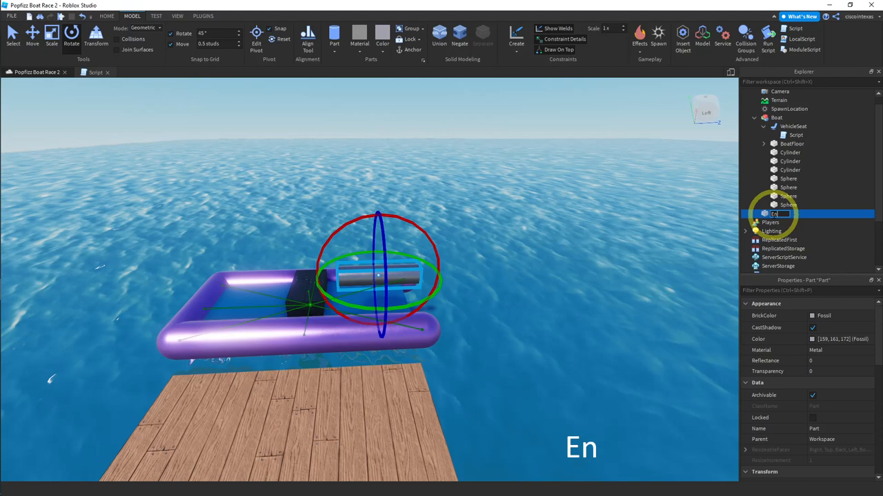
type("Engine")
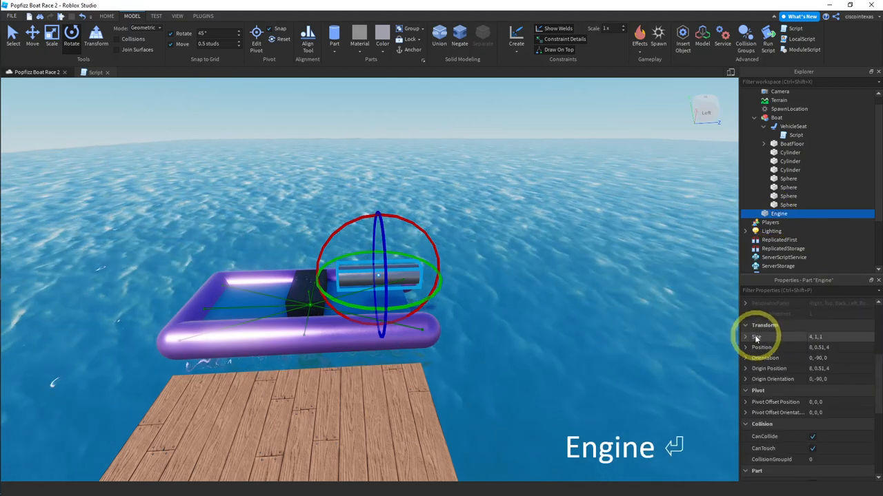
left_click(745, 337)
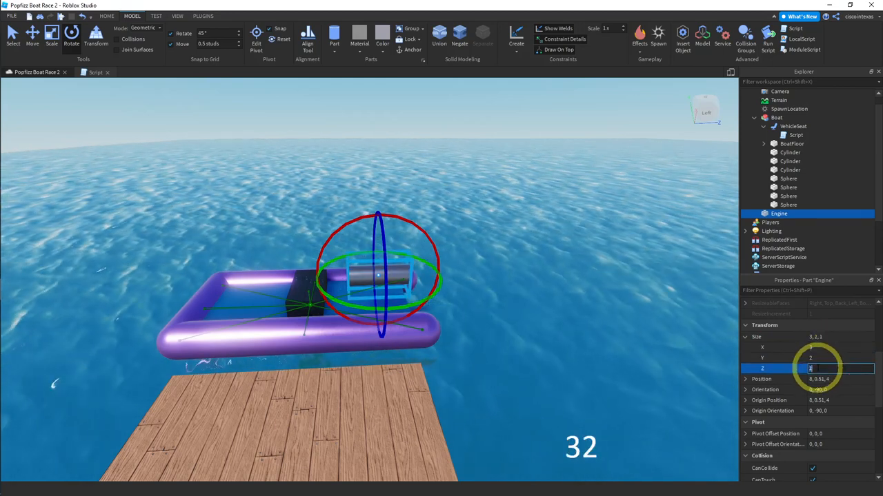
type("2")
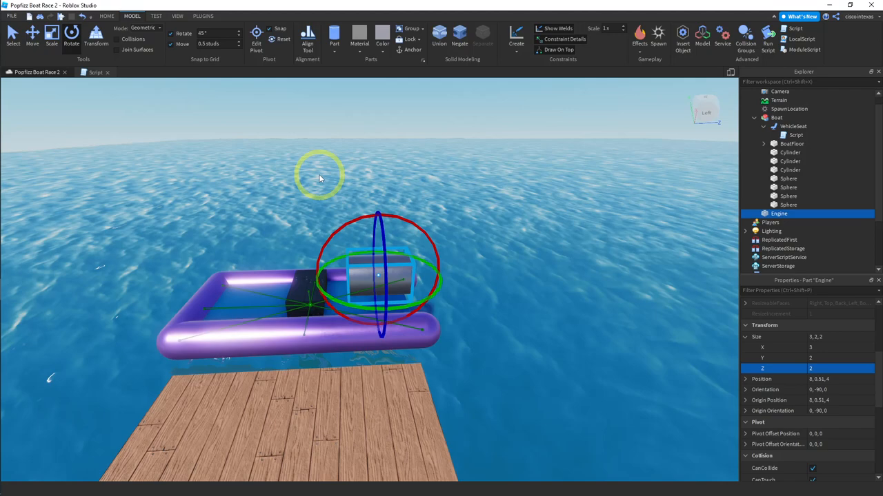
mouse_move(433, 209)
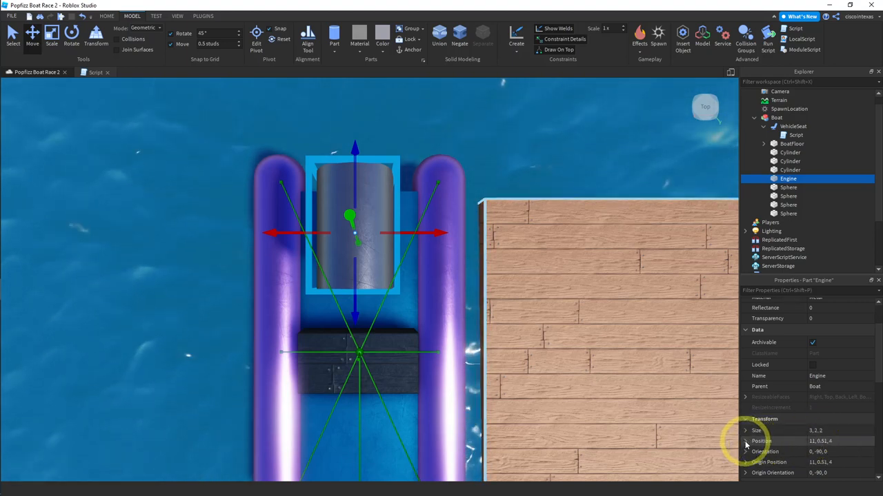
- Set the Engine's Position Y to 0.5, placing it at 11, 0.5, 4
left_click(745, 441)
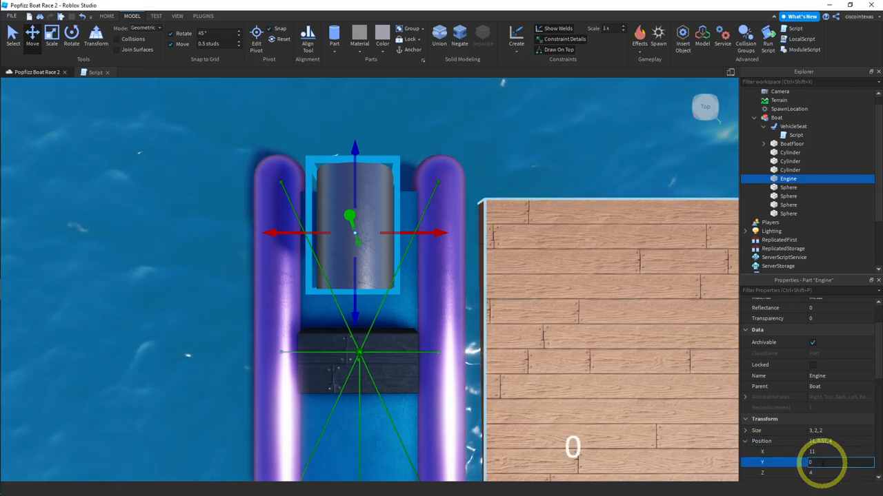
type("0.5")
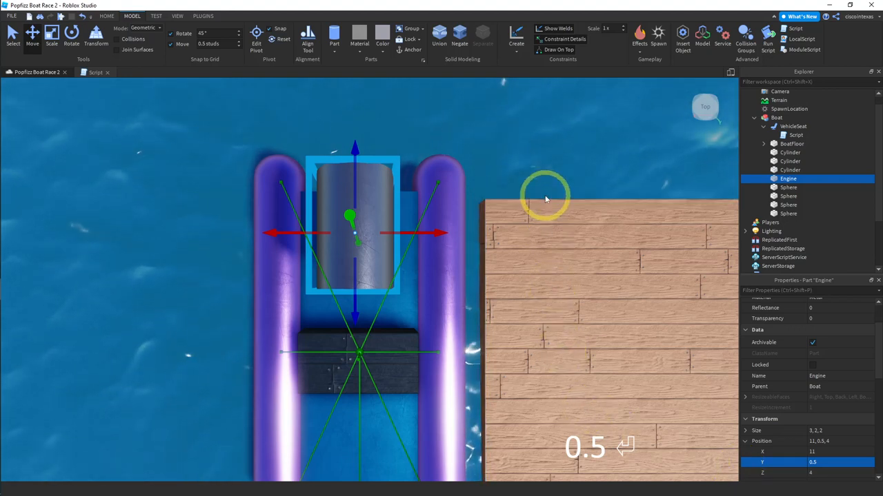
mouse_move(531, 169)
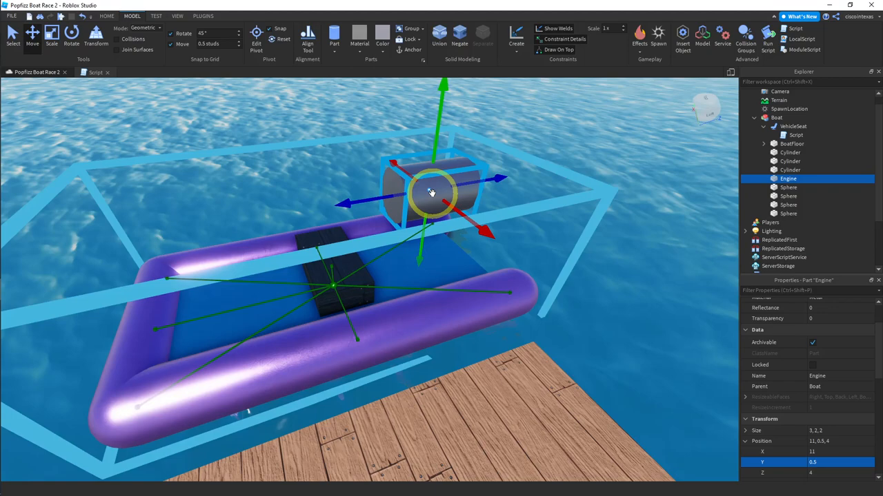
- Duplicate the Engine with Ctrl+D and give the copy Size 4, 1, 1
key("ctrl+d")
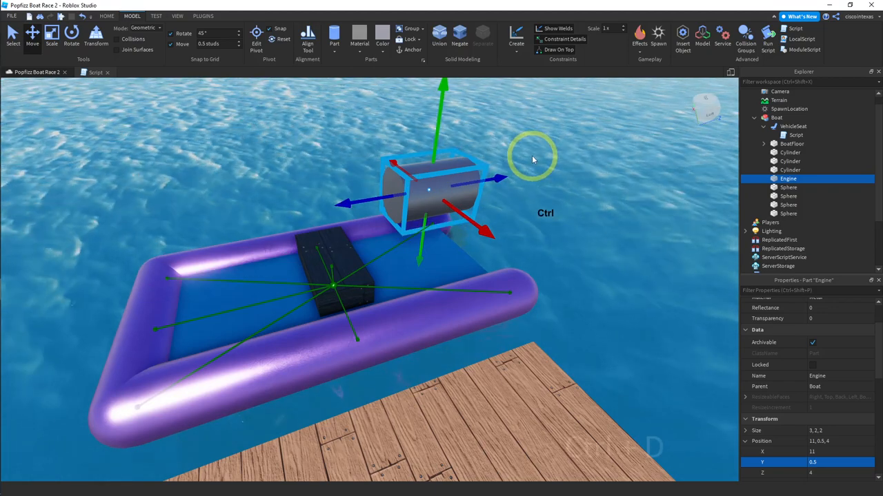
key("ctrl+d")
type("4")
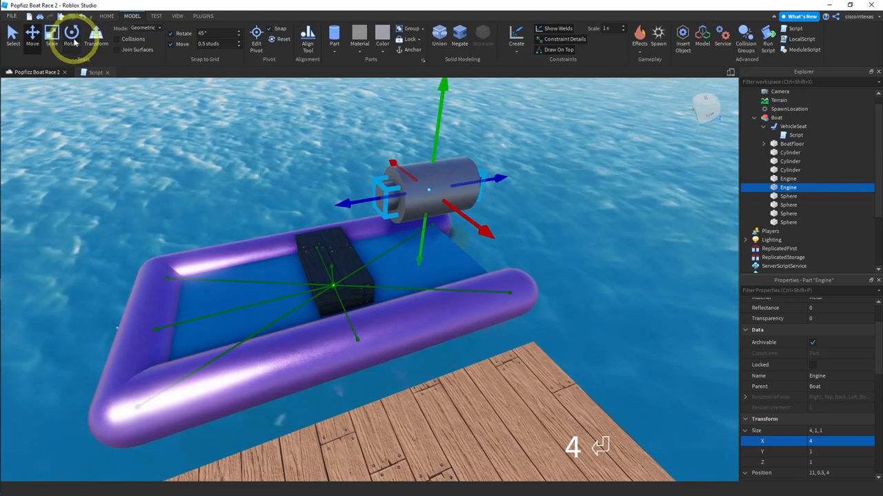
- Rotate the thin copy diagonally and move it under the Engine along its local axes
left_click(72, 36)
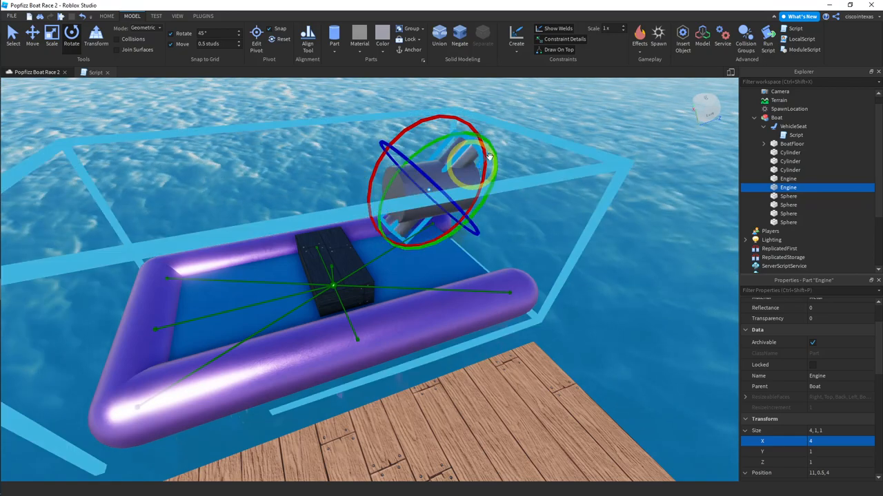
left_click(33, 33)
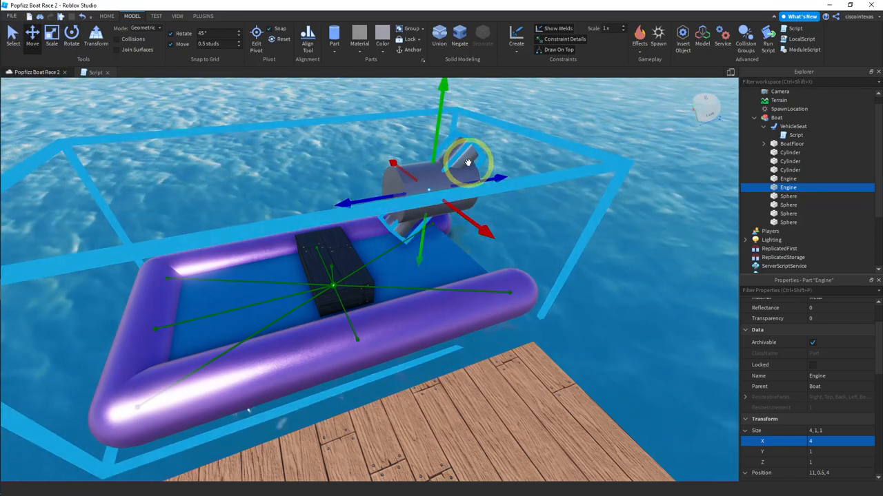
key("ctrl+l")
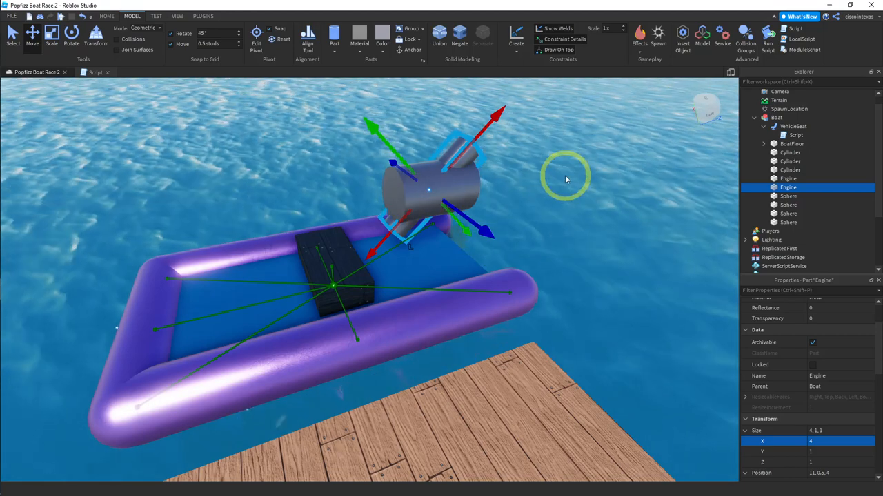
key("ctrl")
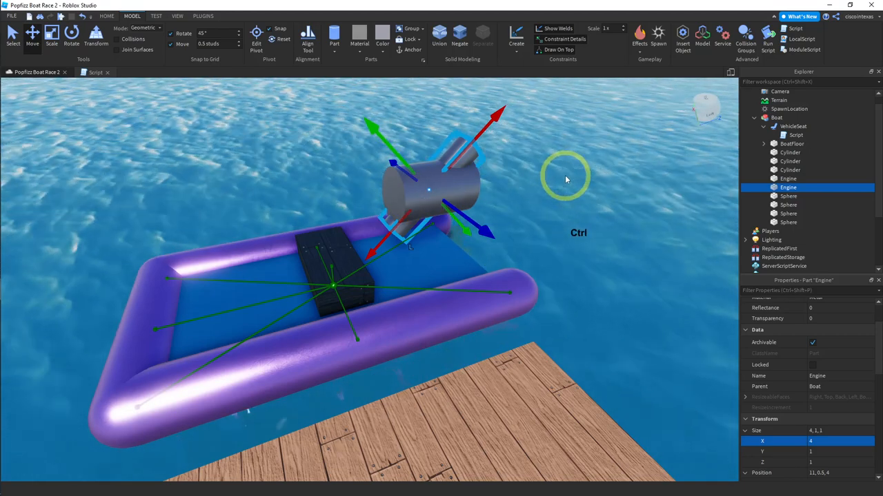
key("ctrl+l")
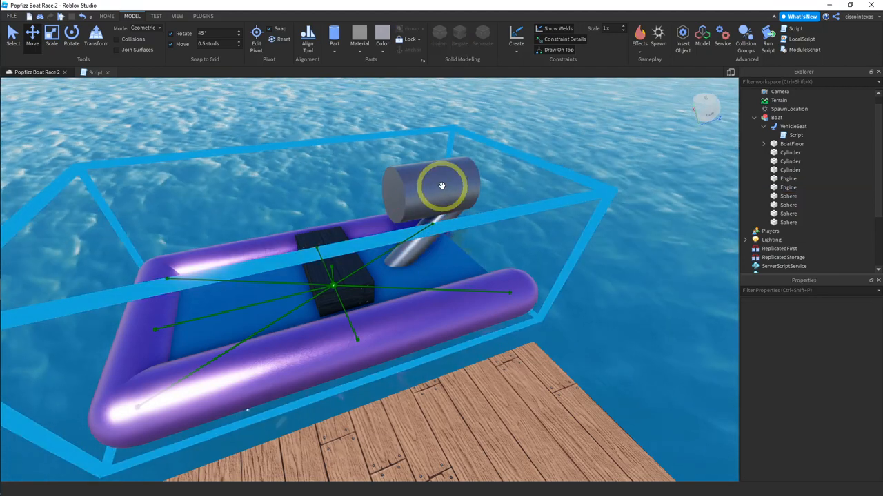
- Select the slanted copy in Explorer and rename it EngineMount
left_click(788, 179)
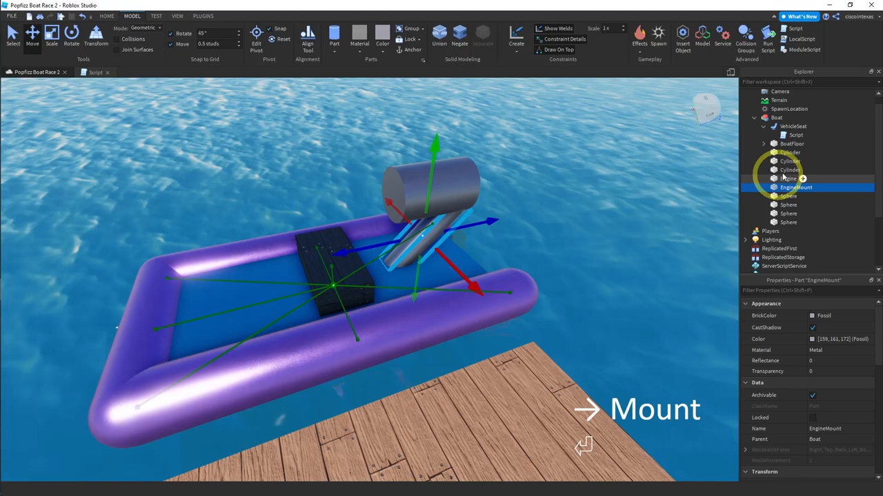
left_click(788, 178)
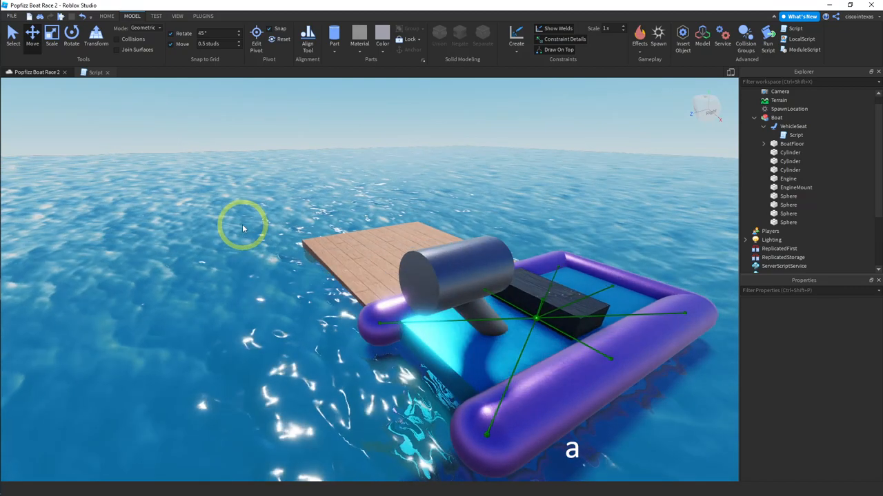
mouse_move(314, 131)
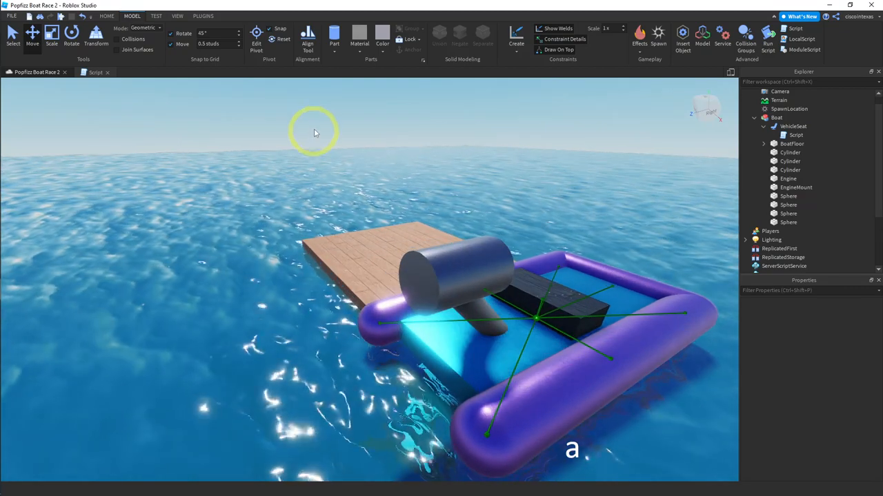
- Insert a new Sphere part, floating above the dock
left_click(335, 33)
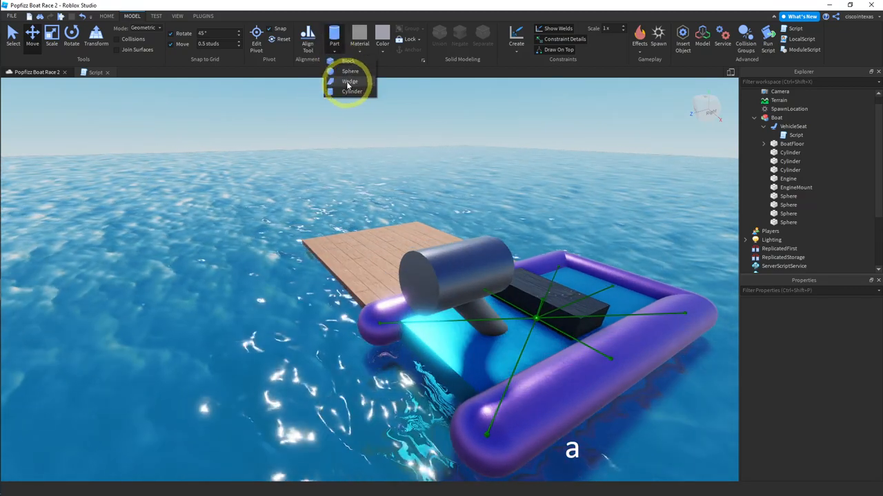
left_click(349, 71)
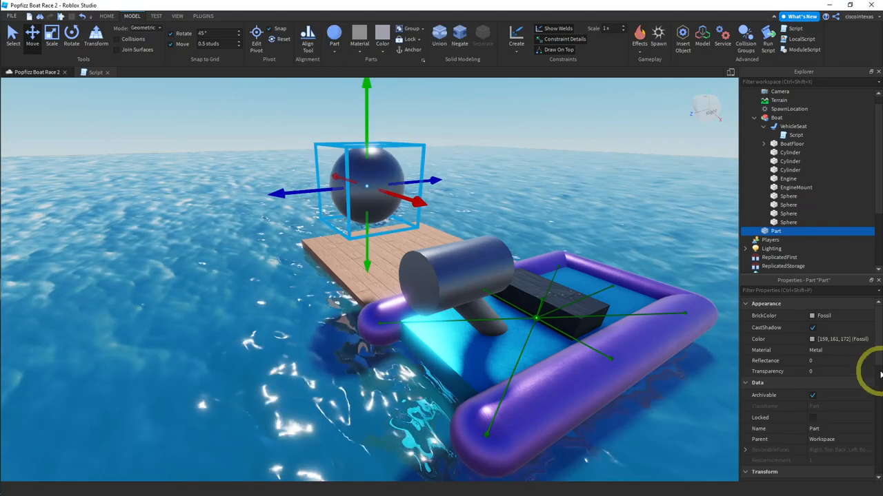
scroll("down", 3)
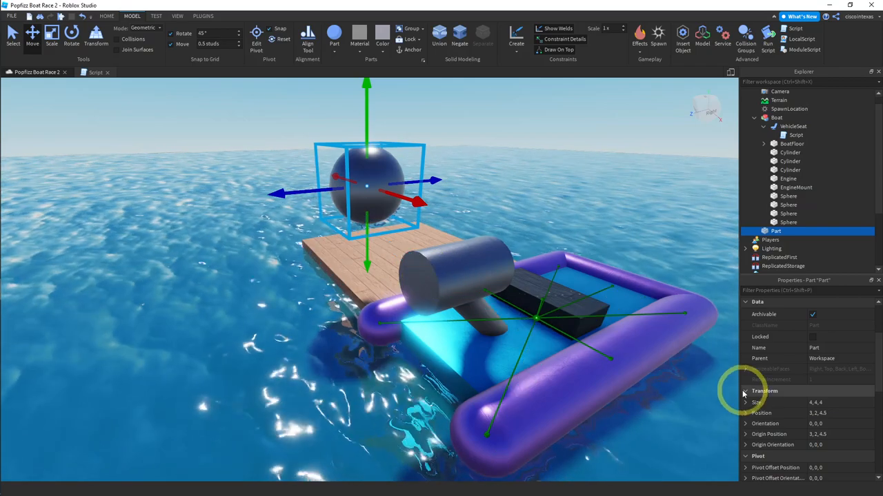
- Resize the sphere to 2, 2, 2 and position it at 11, 2, 4.5 on the Engine
left_click(760, 402)
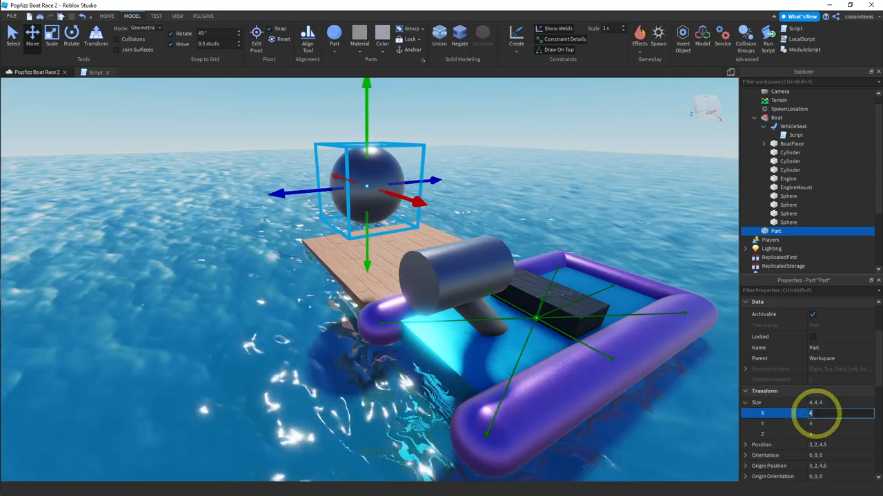
type("2")
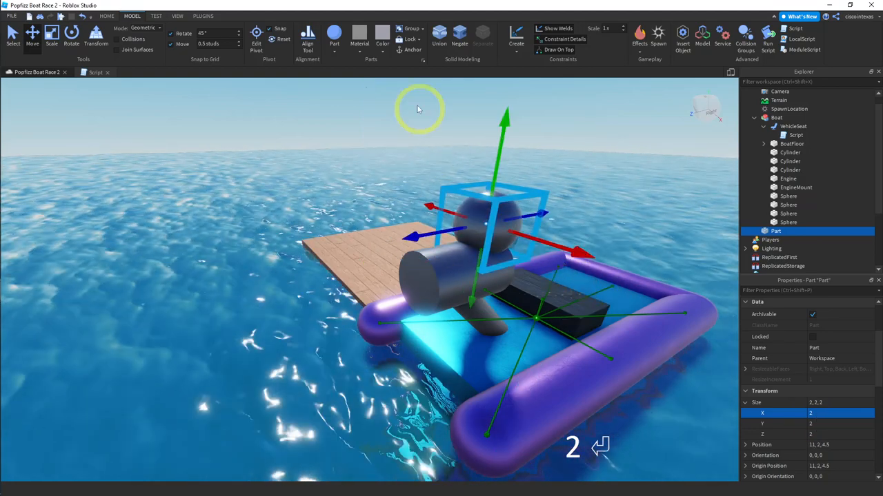
left_click(382, 34)
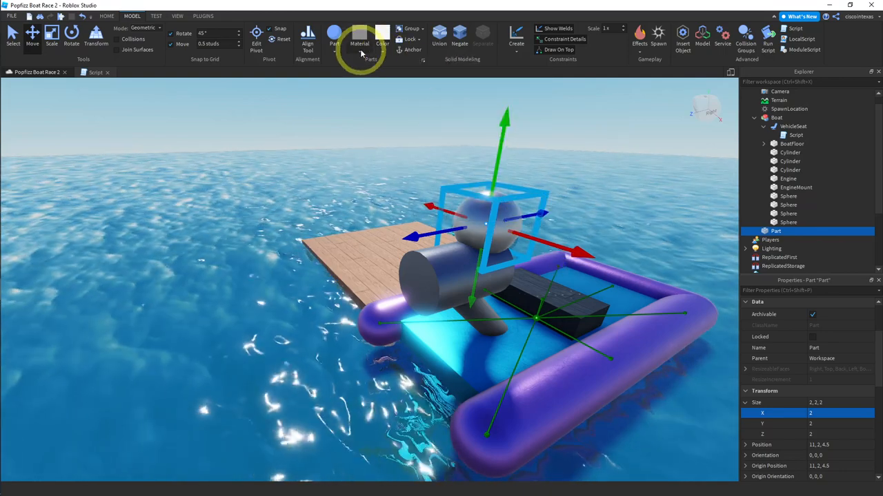
- Give the sphere Neon material and a white colour so it glows
left_click(359, 38)
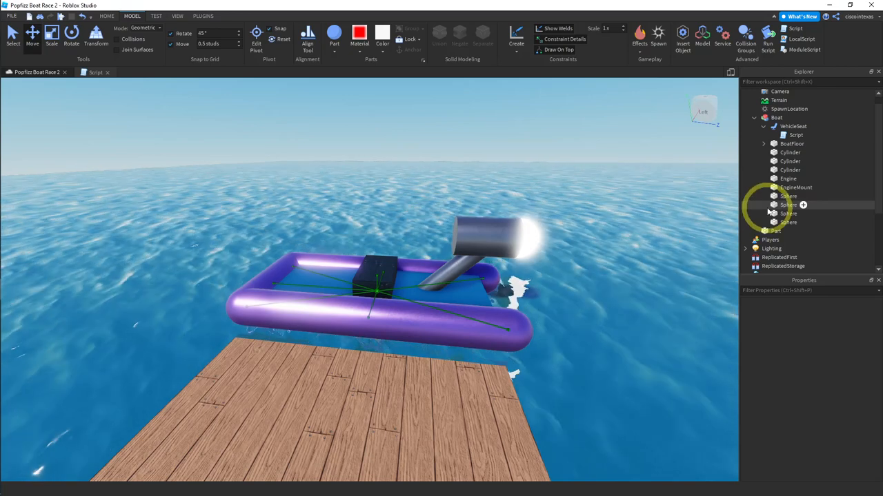
- Move the sphere into the Boat model as EngineGlow and select Engine alongside it
left_click(787, 231)
type("EngineGlow")
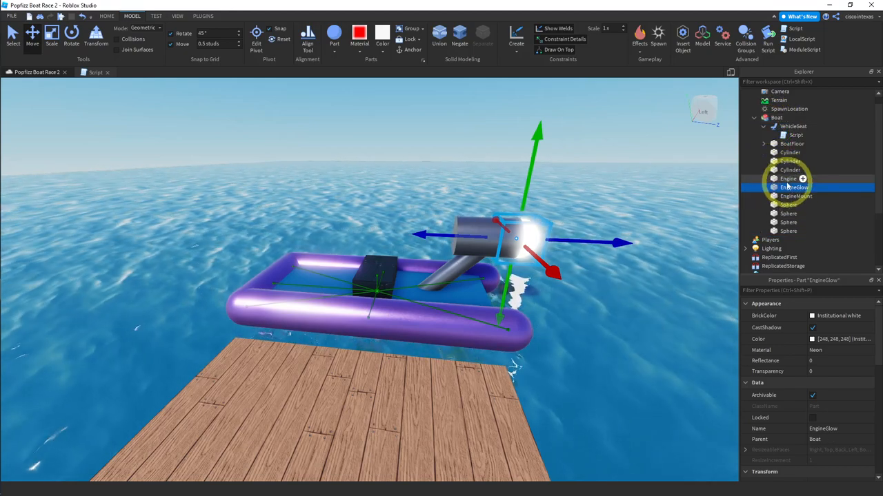
left_click(788, 179)
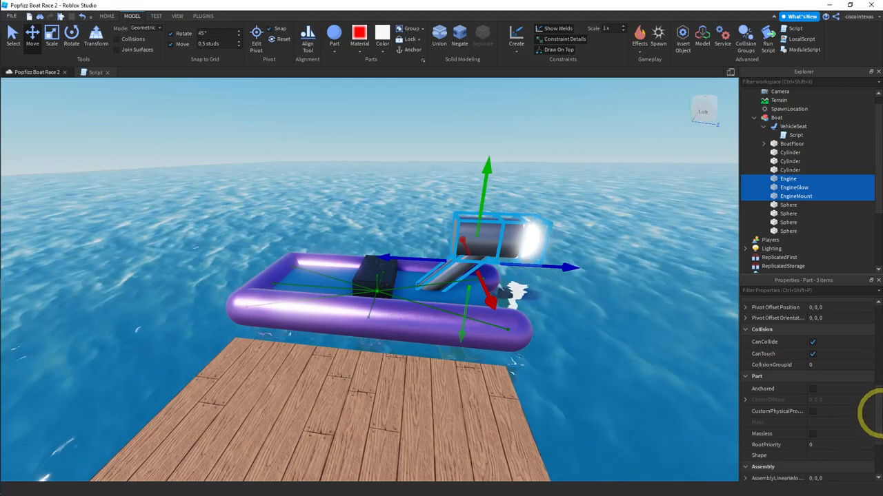
- Make Engine, EngineMount and EngineGlow massless, then select the Boat model
left_click(812, 416)
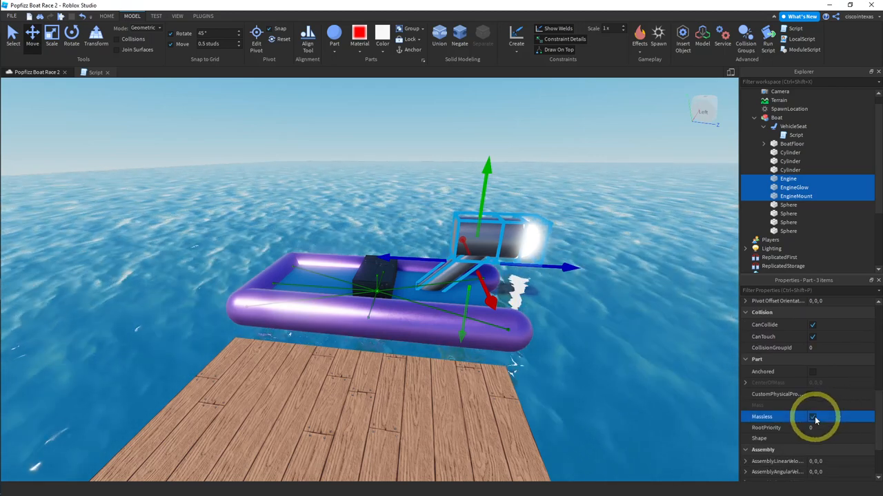
left_click(813, 417)
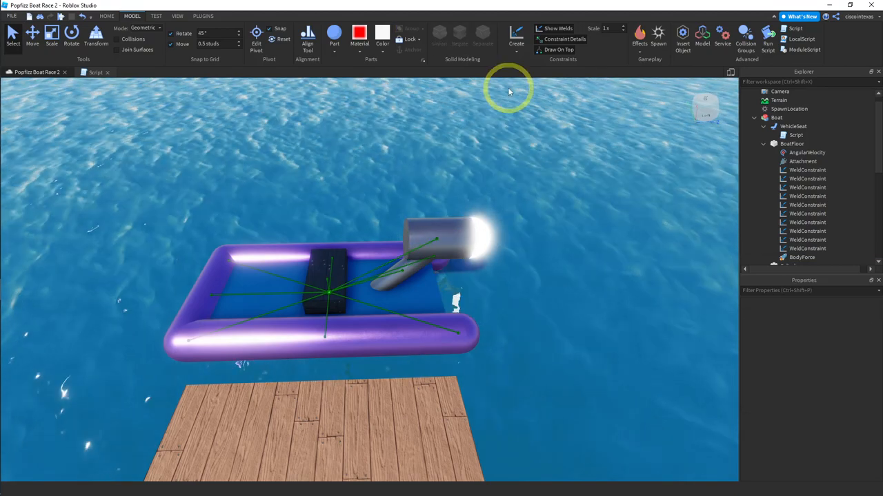
mouse_move(414, 296)
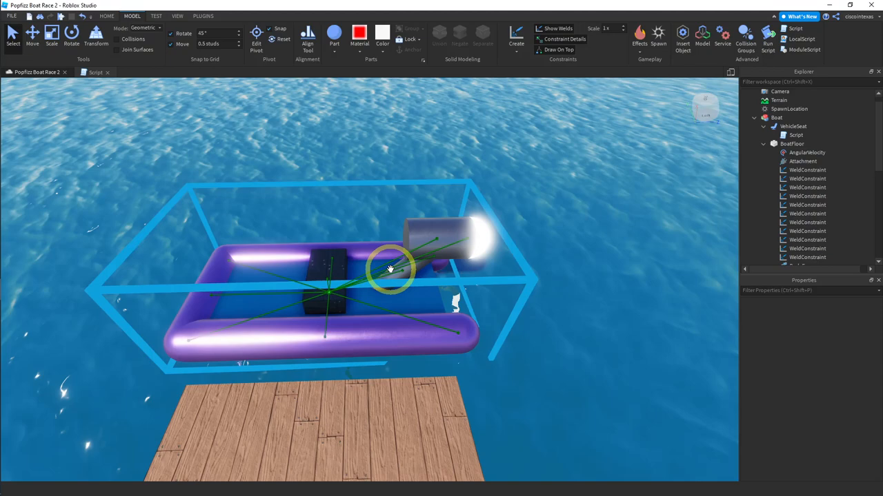
left_click(807, 257)
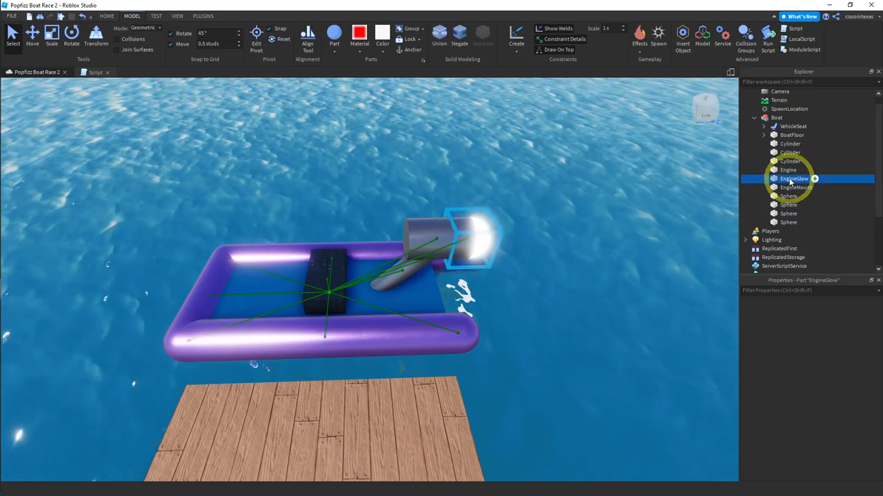
- Add a ParticleEmitter to EngineGlow with EmissionDirection set to Back
left_click(639, 34)
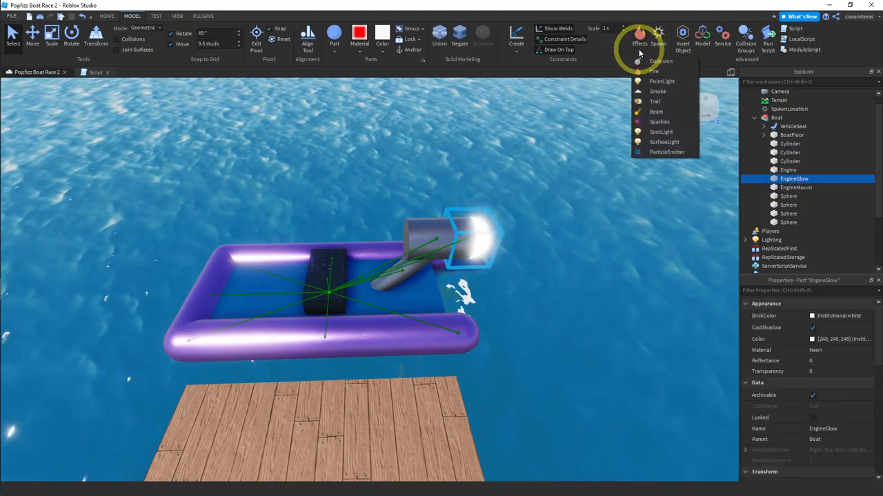
left_click(666, 151)
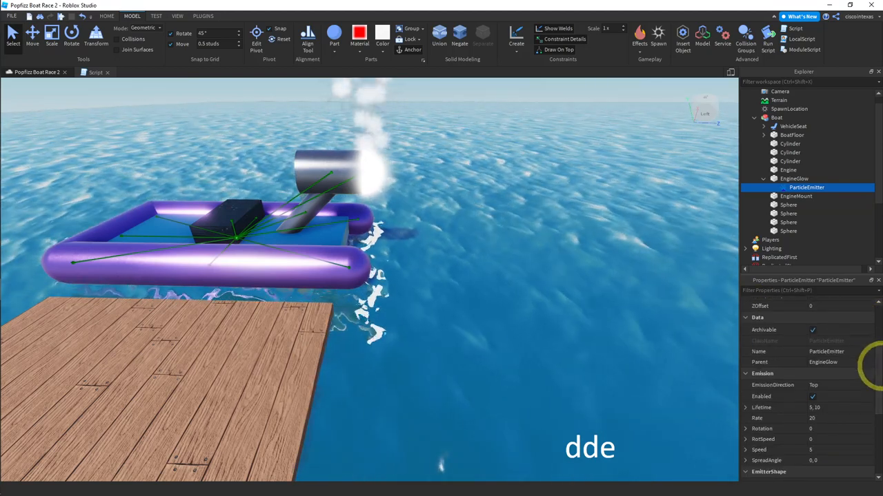
left_click(827, 385)
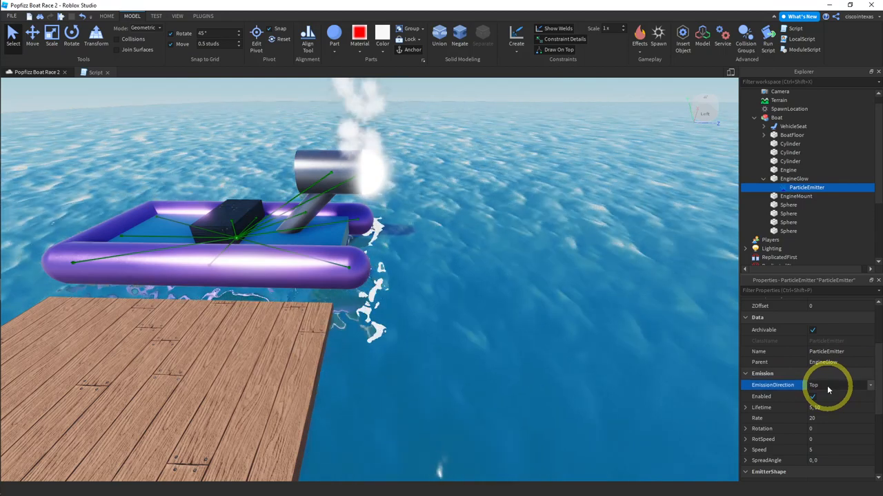
left_click(828, 385)
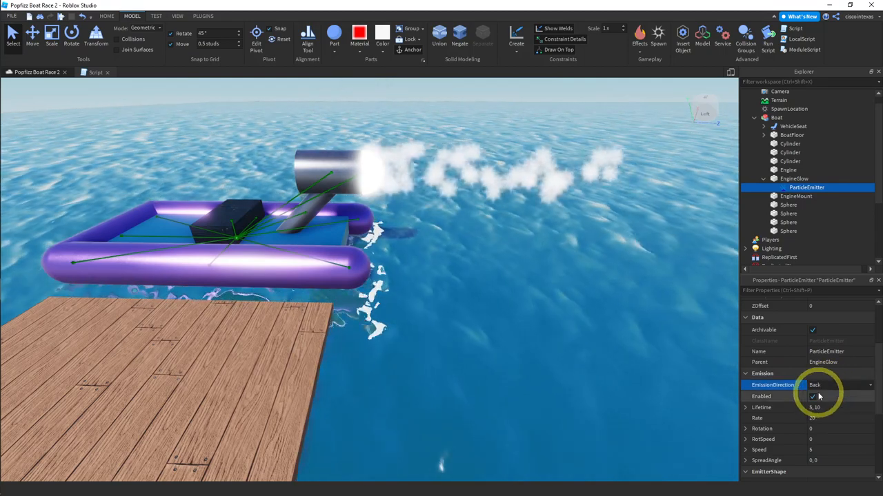
scroll("down", 3)
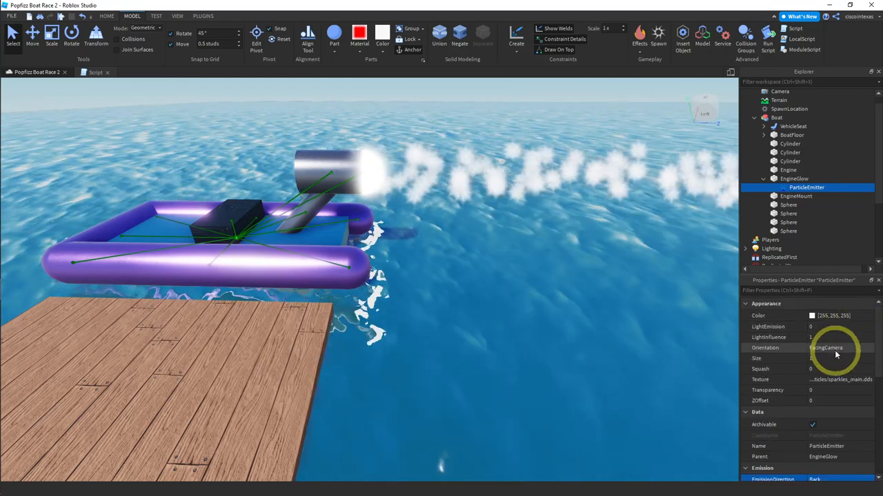
- Set the emitter's particle Size to 0.5 and LightEmission to 1
left_click(835, 358)
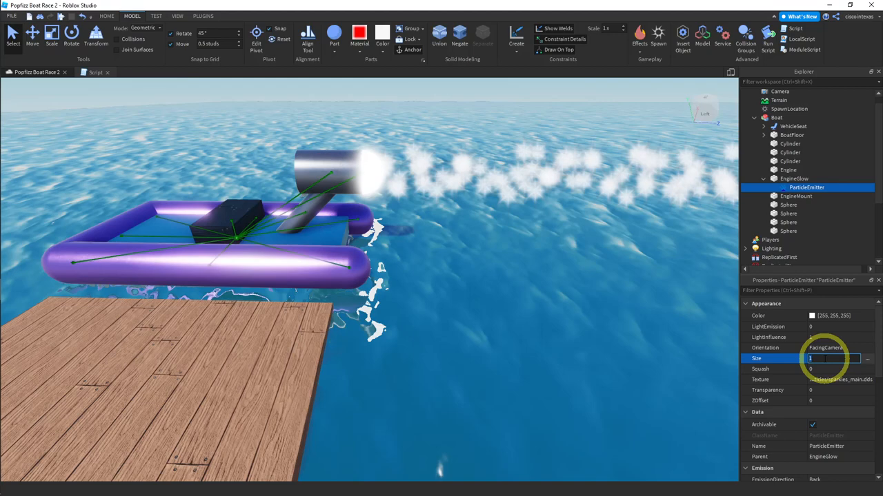
type("0.5")
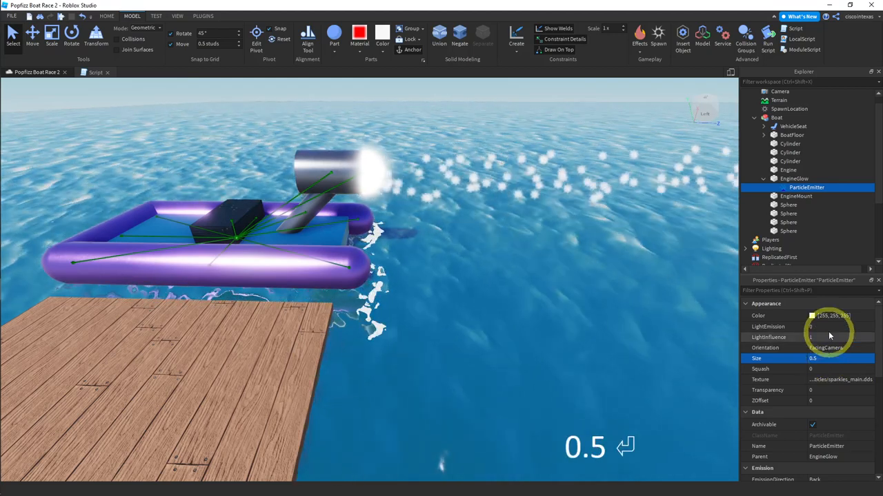
left_click(827, 326)
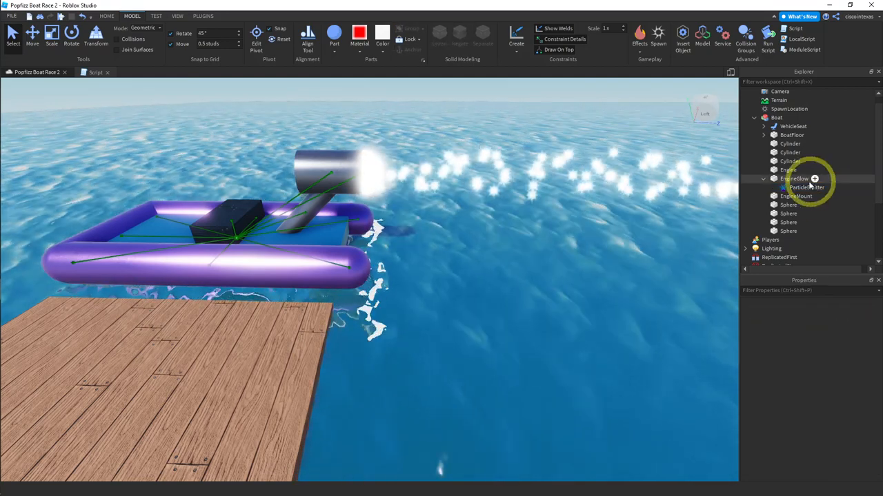
left_click(806, 187)
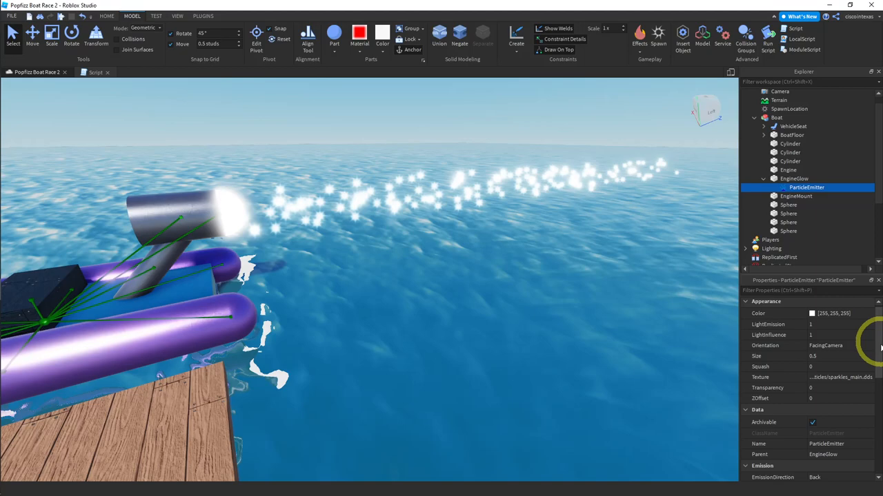
- Cap the particle Lifetime at a maximum of 2 and choose a ShapeStyle option
scroll("down", 3)
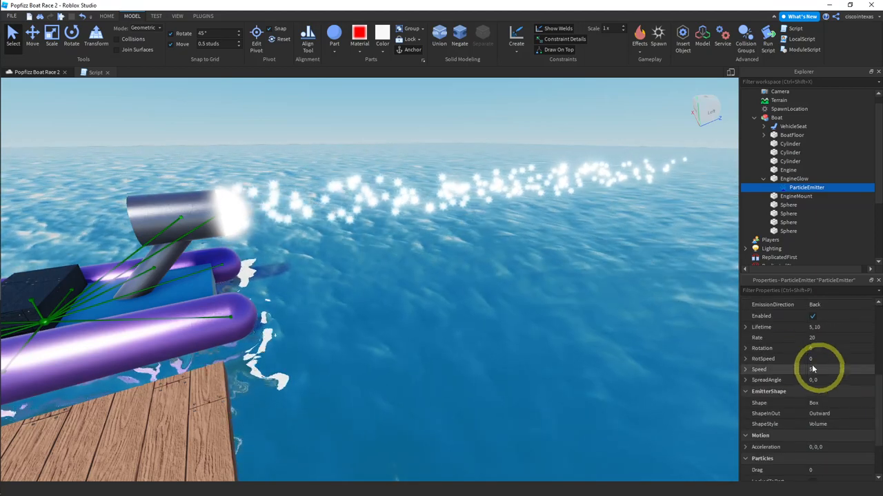
left_click(746, 326)
type("2")
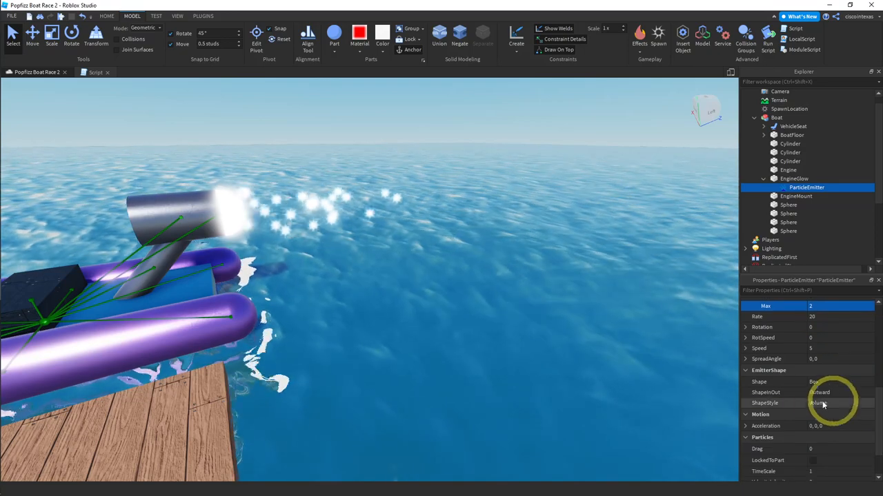
left_click(839, 403)
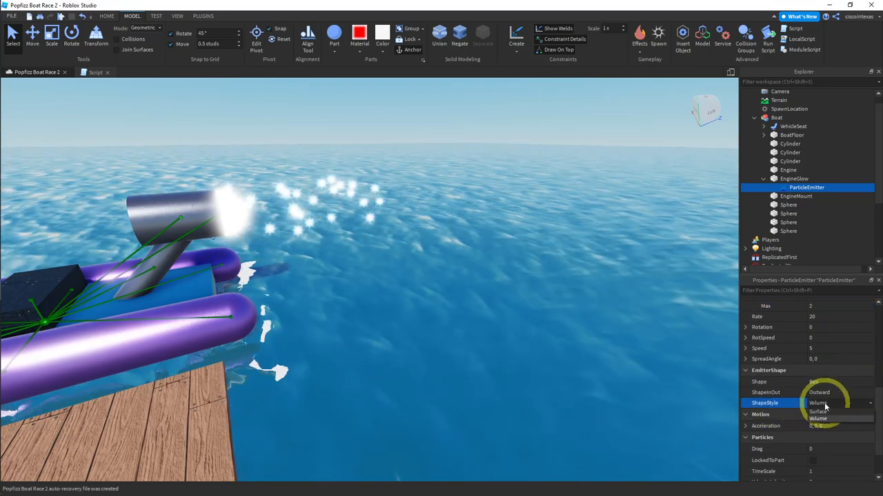
left_click(818, 411)
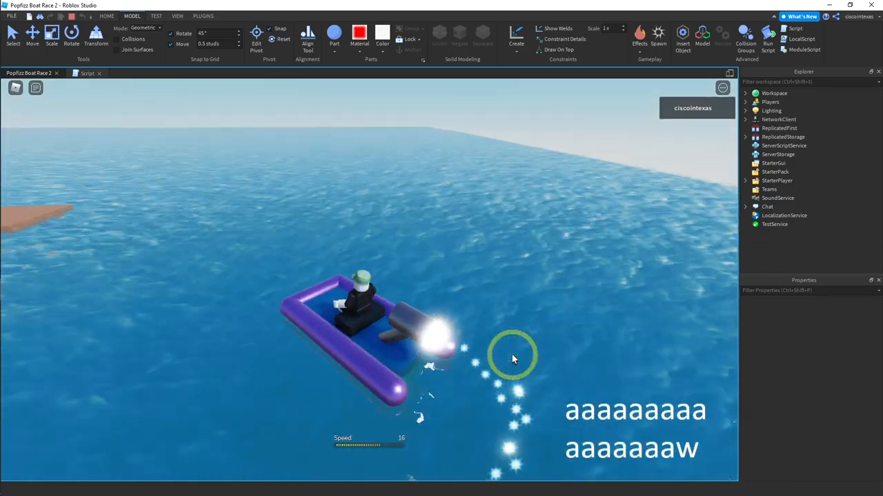
- Drive the boat forward with W during the playtest
type("w")
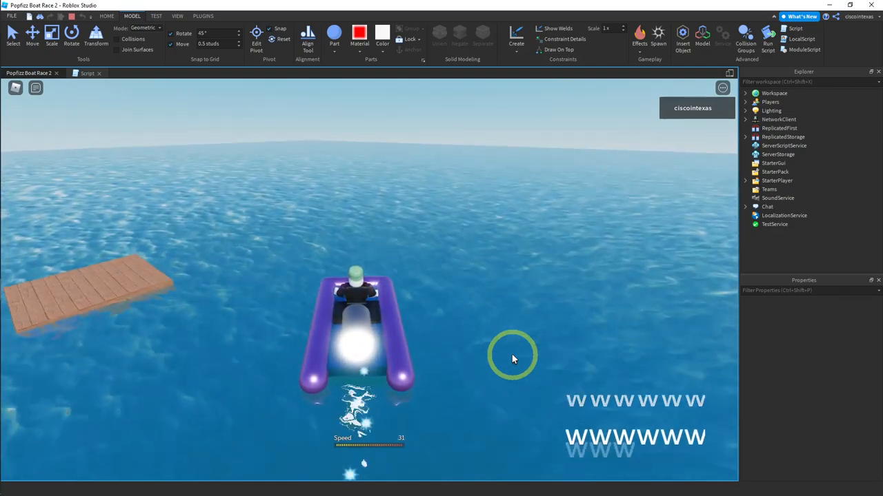